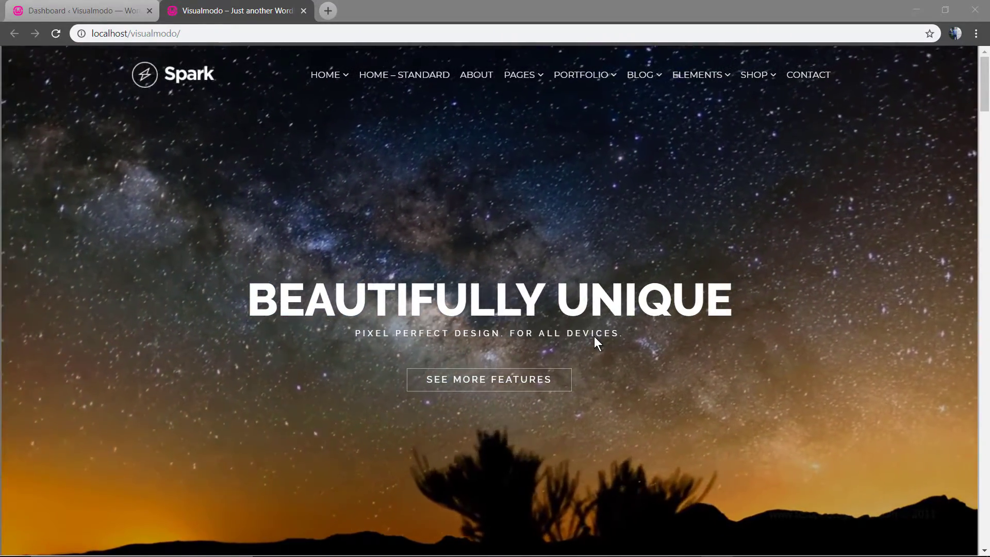
Switch to the admin dashboard and go to Plugins > Add New
scroll(down, 3)
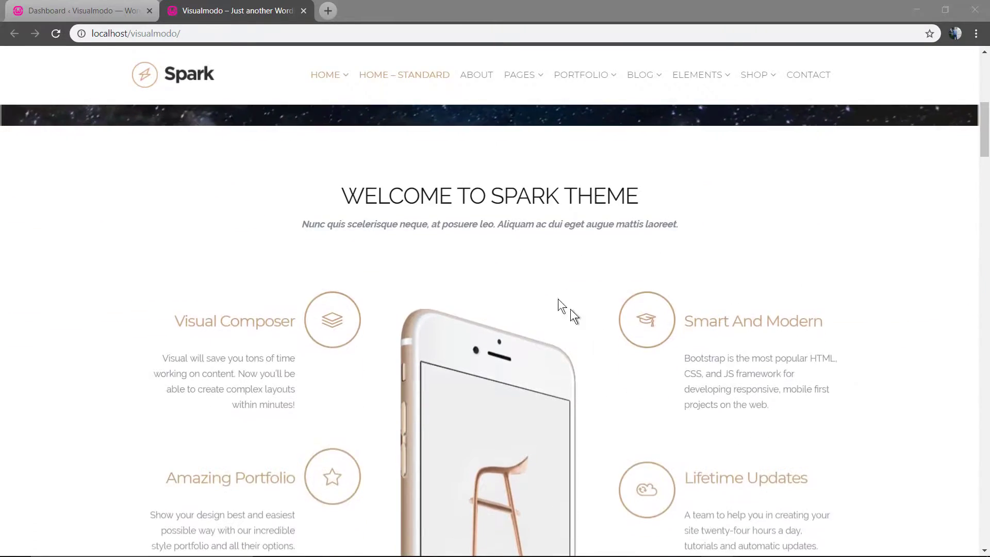
scroll(down, 3)
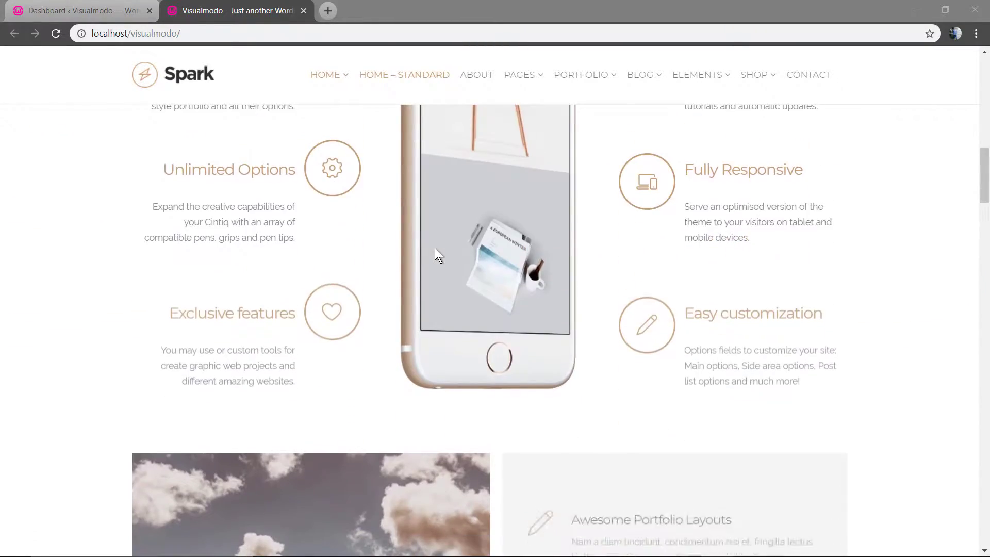
scroll(down, 3)
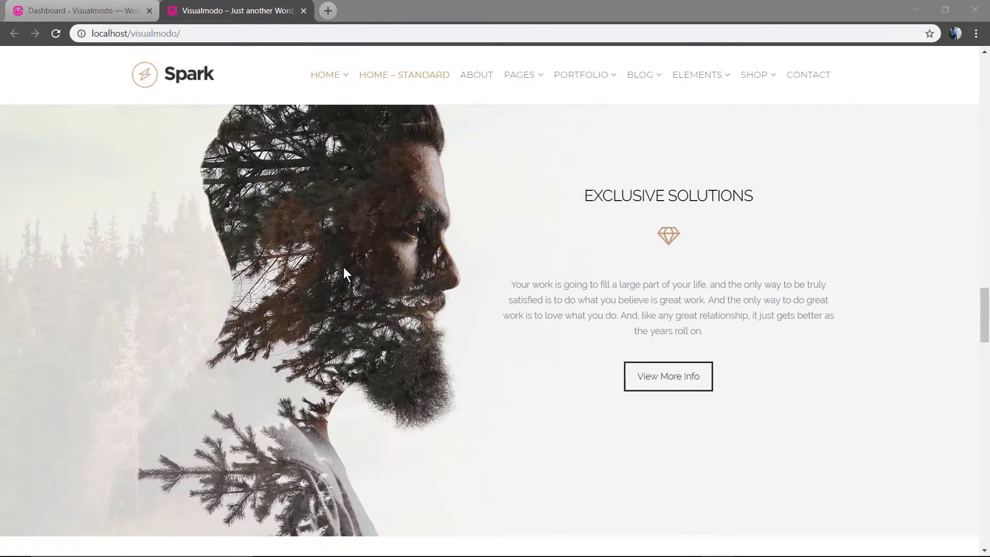
scroll(down, 3)
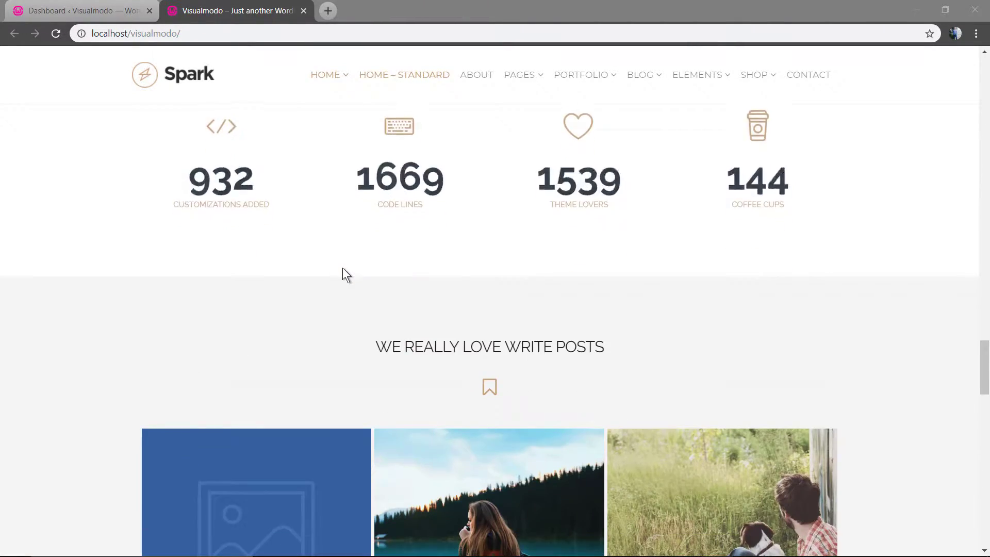
scroll(up, 3)
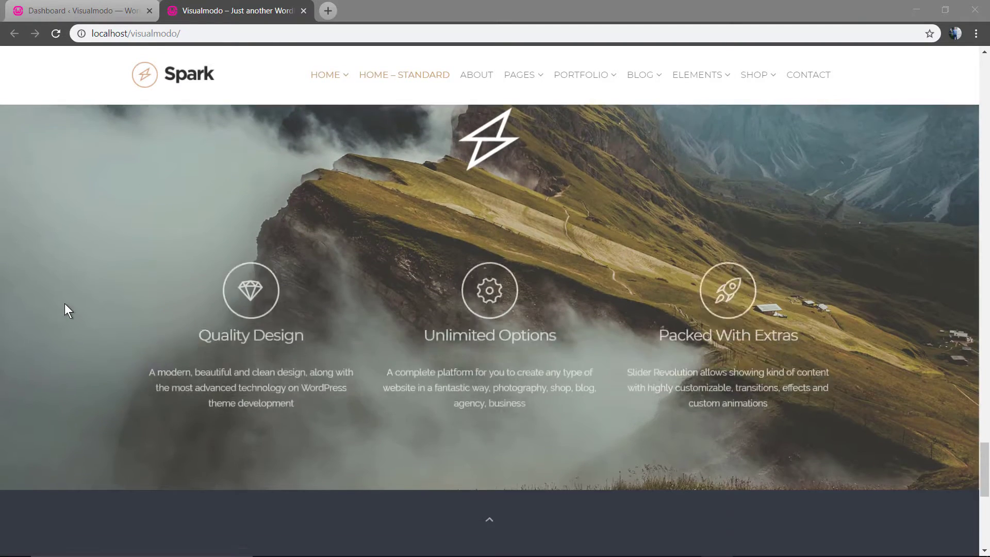
scroll(down, 3)
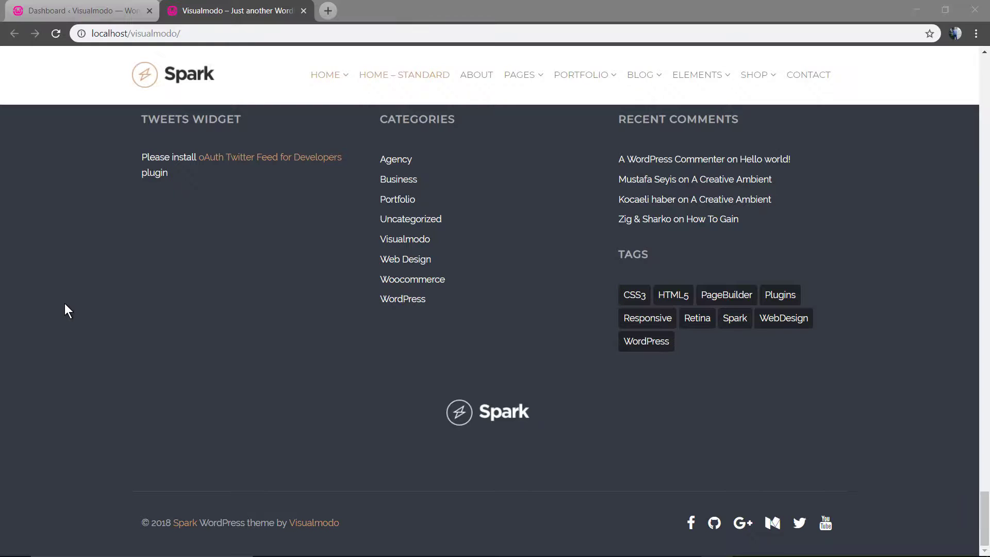
mouse_move(139, 68)
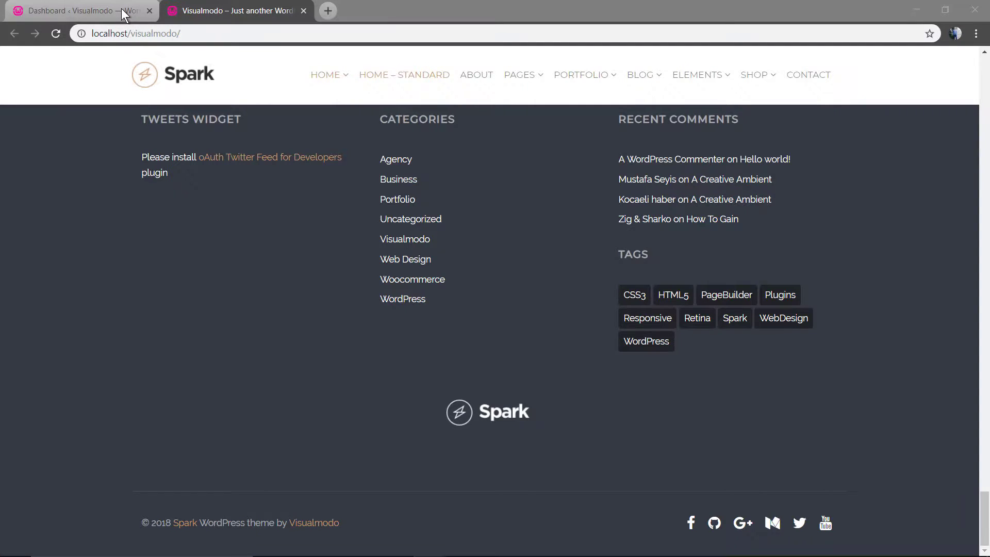
mouse_move(88, 12)
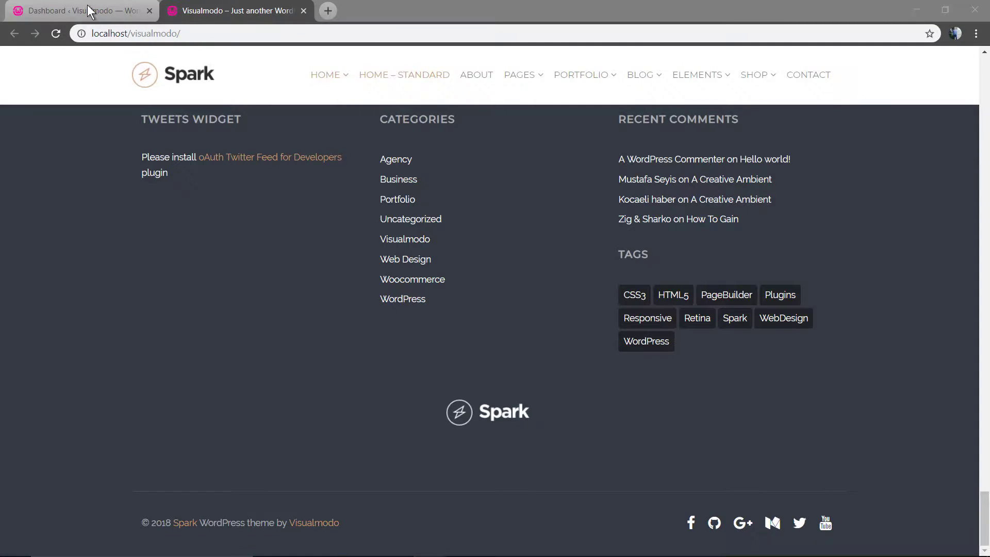
mouse_move(360, 365)
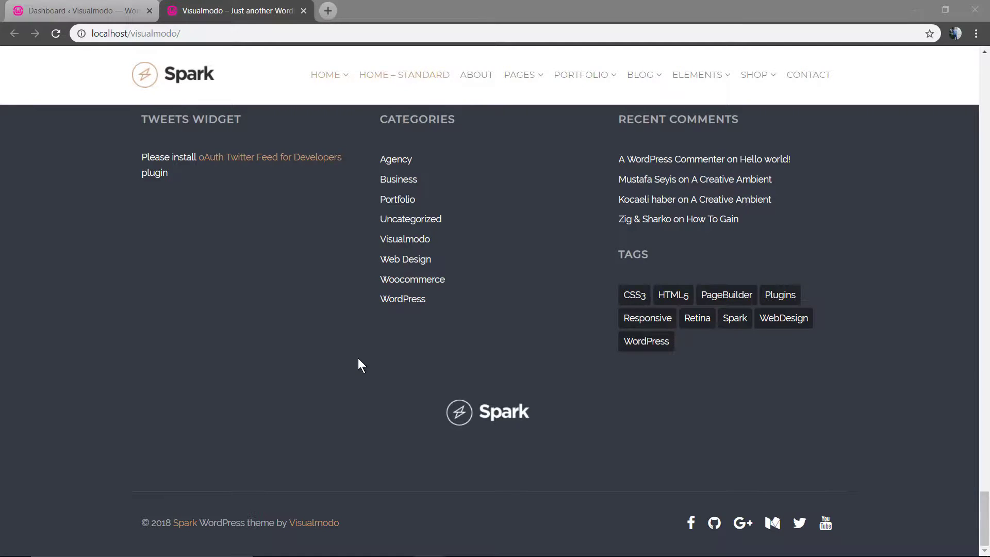
click(75, 10)
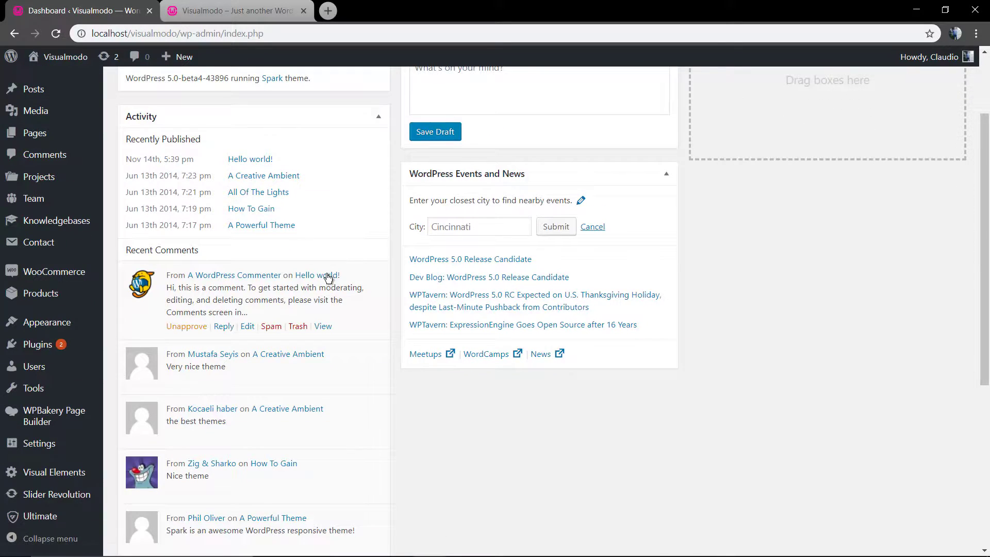
scroll(up, 3)
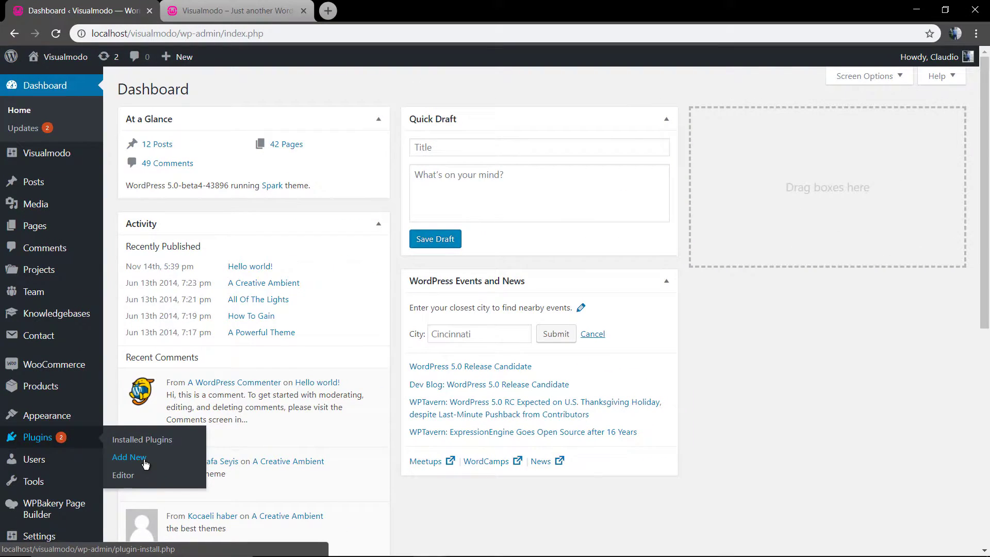
click(130, 457)
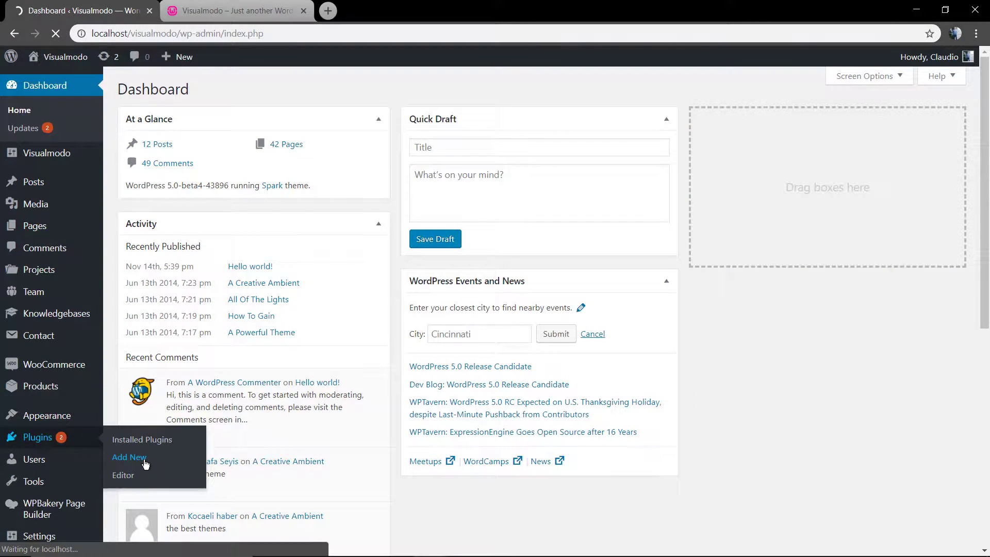
Search the plugin directory for 'WP reset'
click(130, 457)
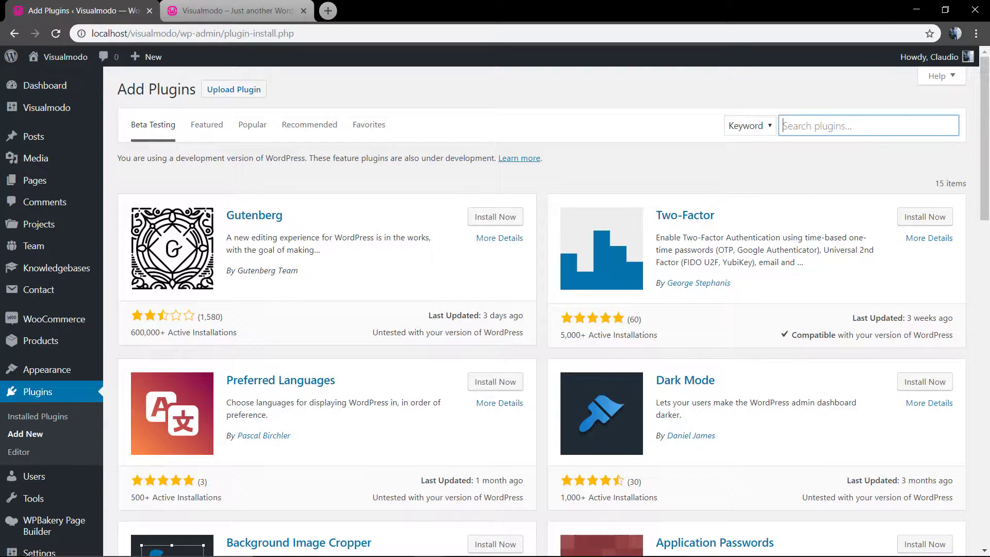
click(867, 125)
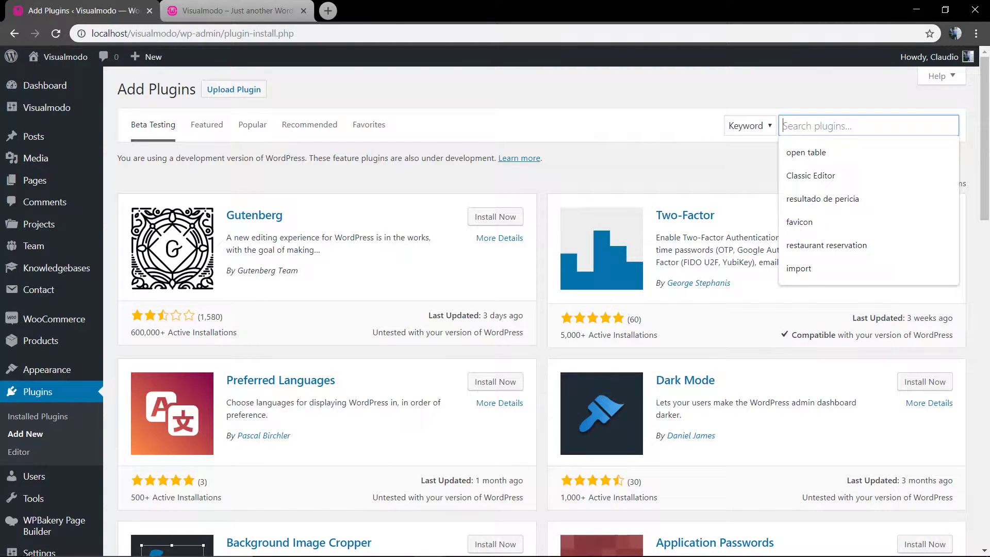
text(W)
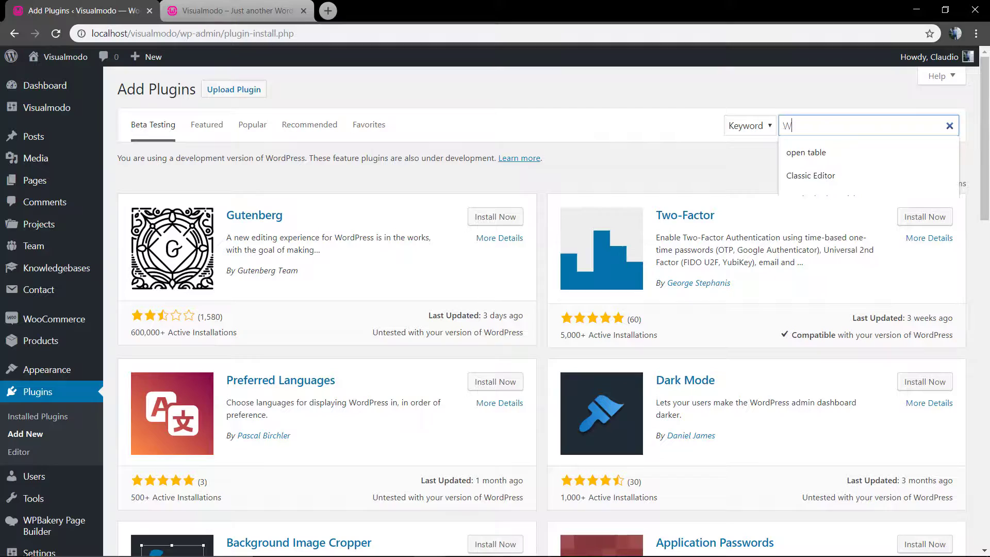
text(P reset)
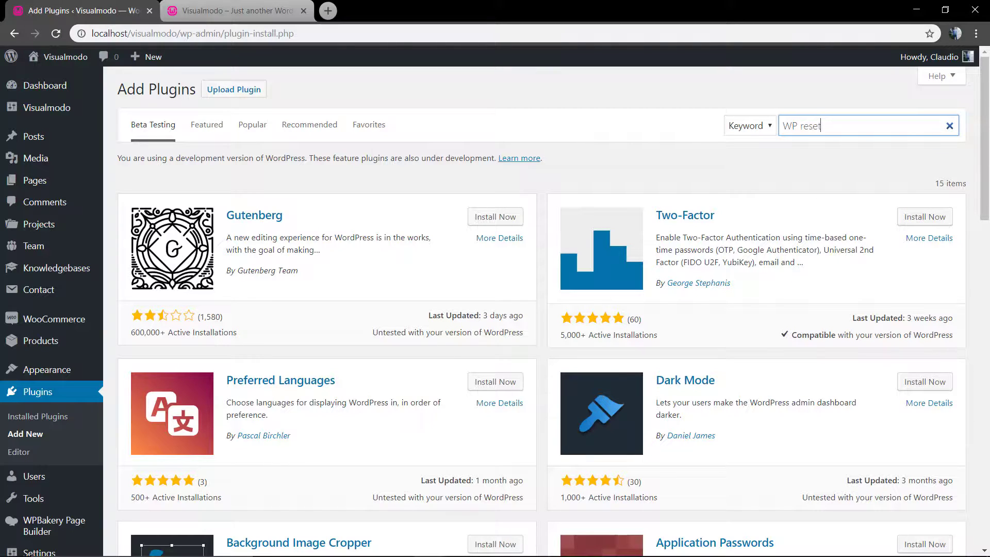
key(Return)
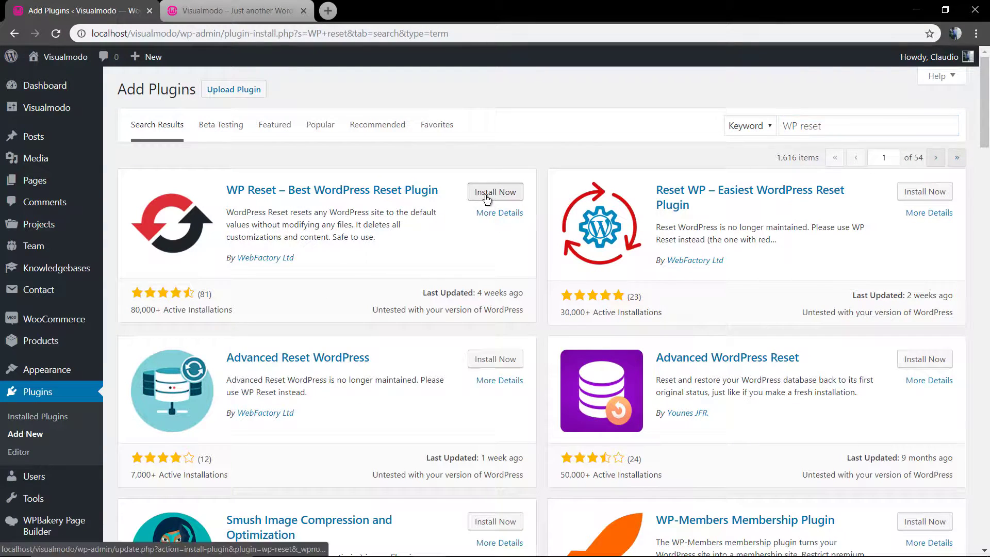
Install the WP Reset plugin from the results and activate it
click(495, 191)
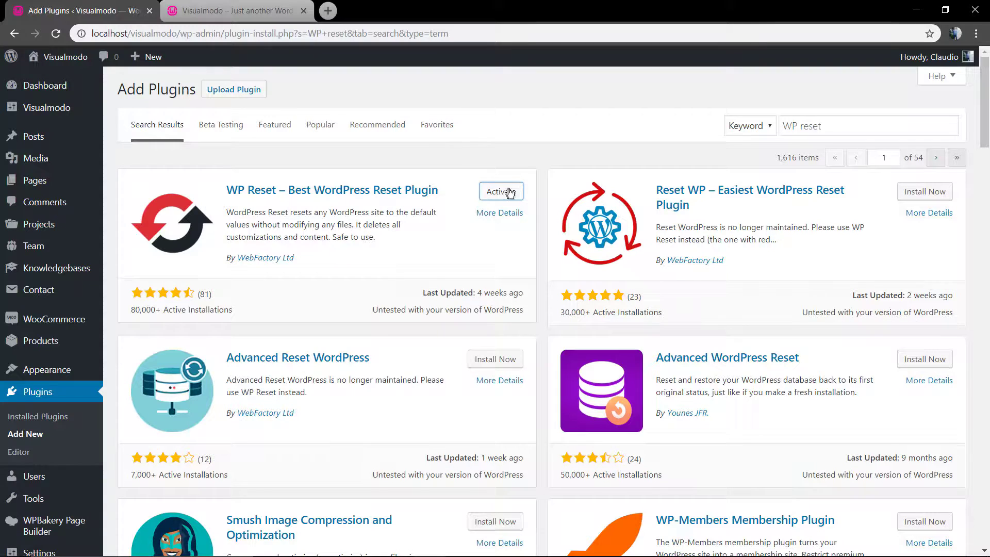
click(501, 191)
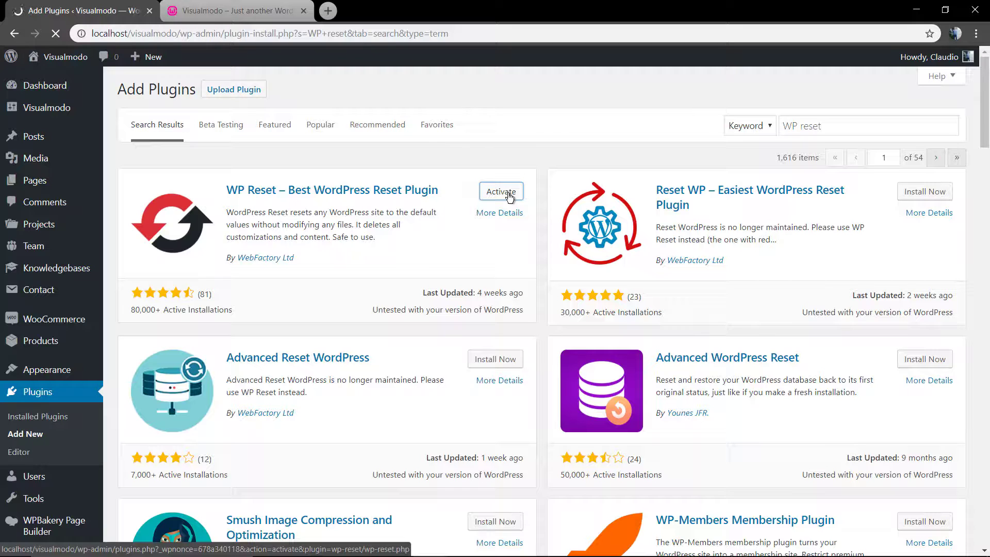
click(501, 192)
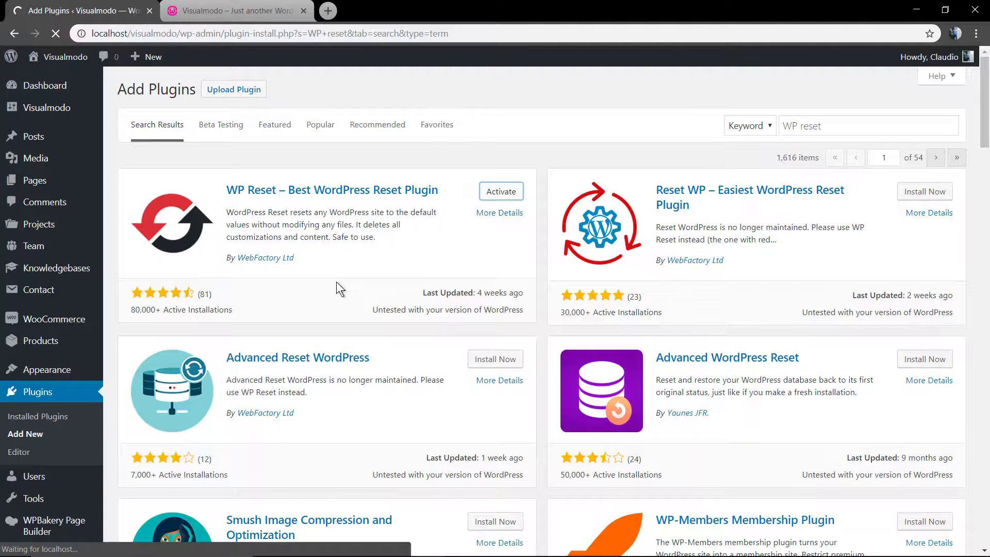
Finish activating WP Reset and dismiss its welcome notice on the Plugins page
click(501, 191)
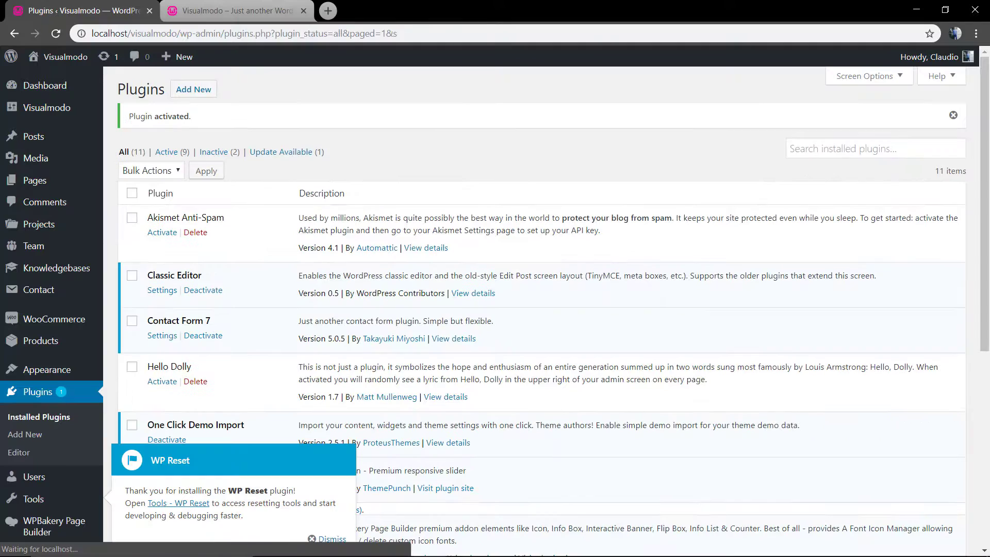
scroll(down, 3)
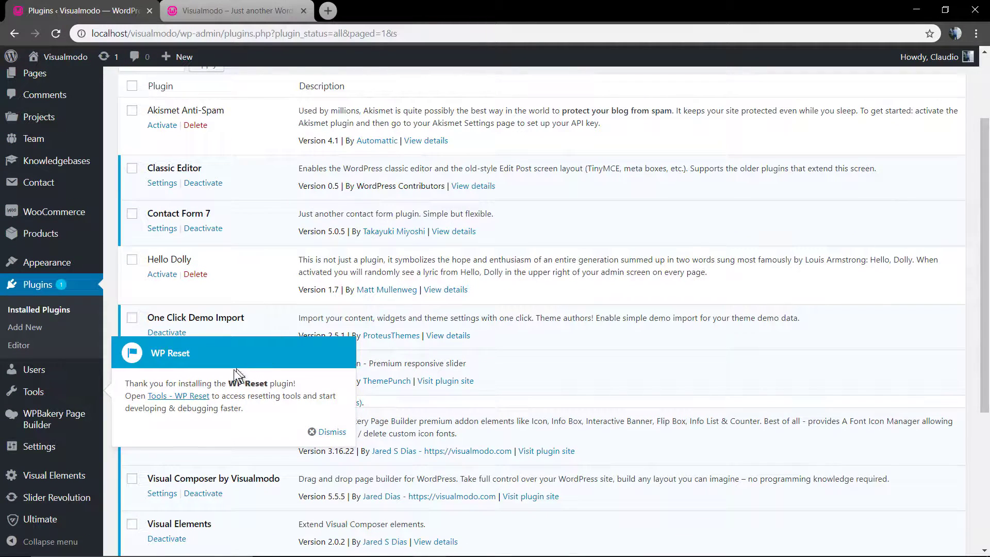
mouse_move(244, 410)
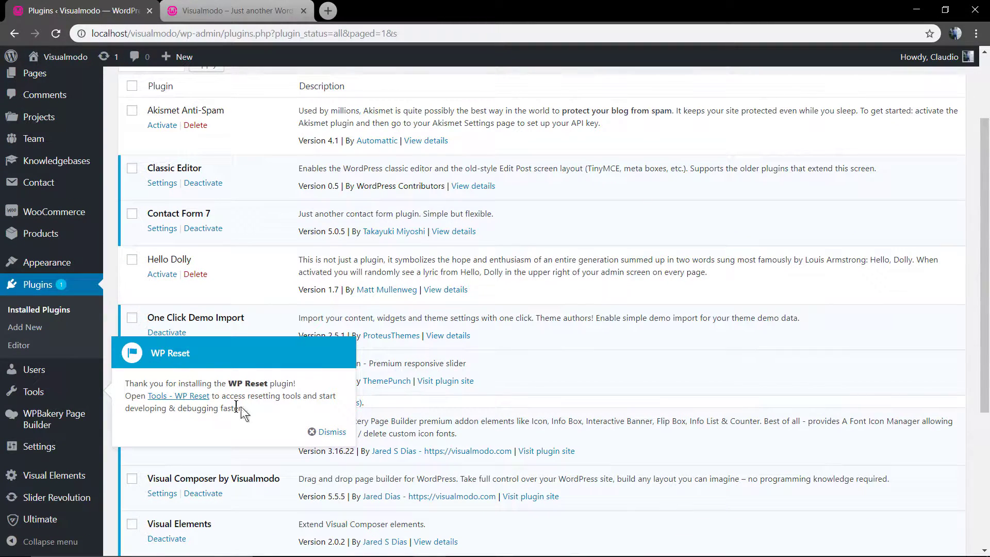
mouse_move(341, 415)
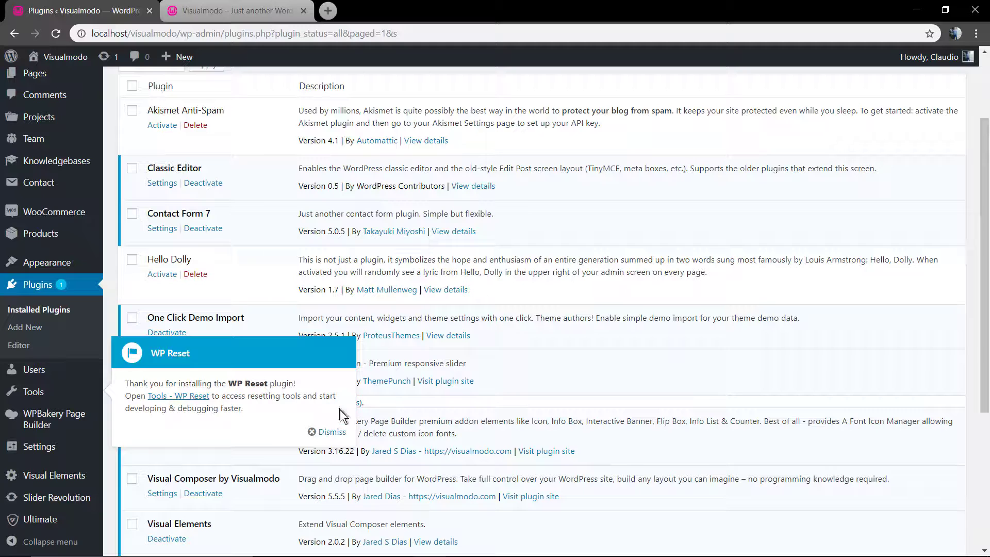
click(330, 432)
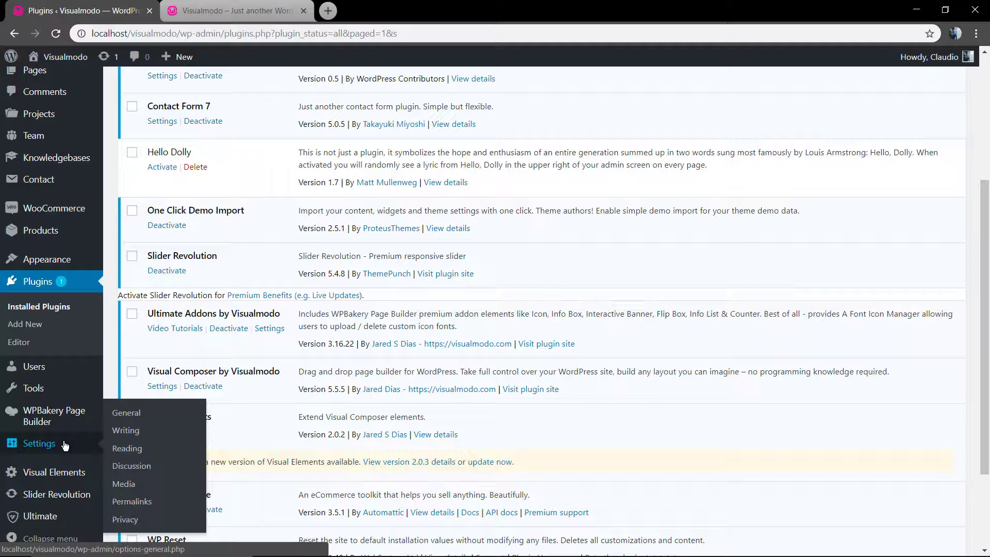
Go to Tools > WP Reset to reach the reset tool page
scroll(down, 3)
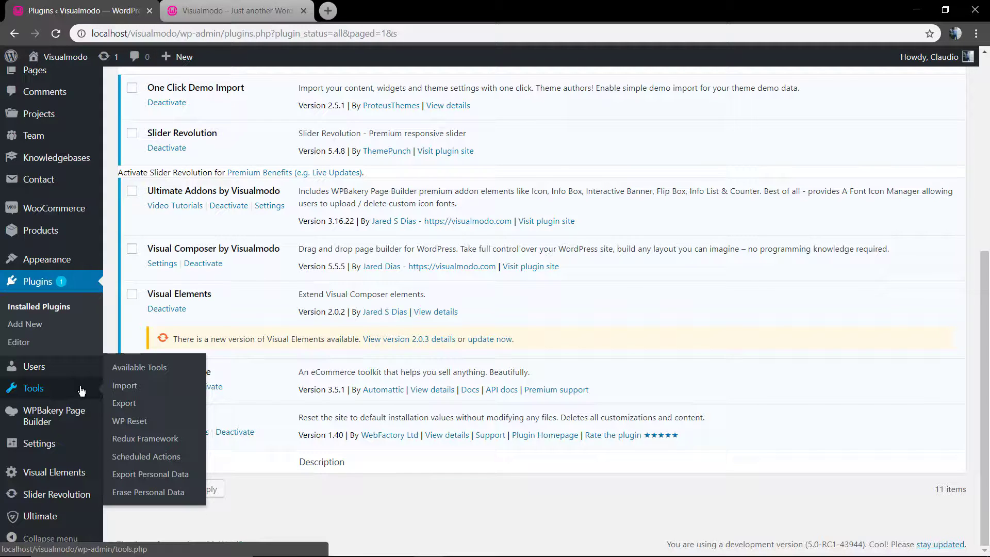
mouse_move(150, 474)
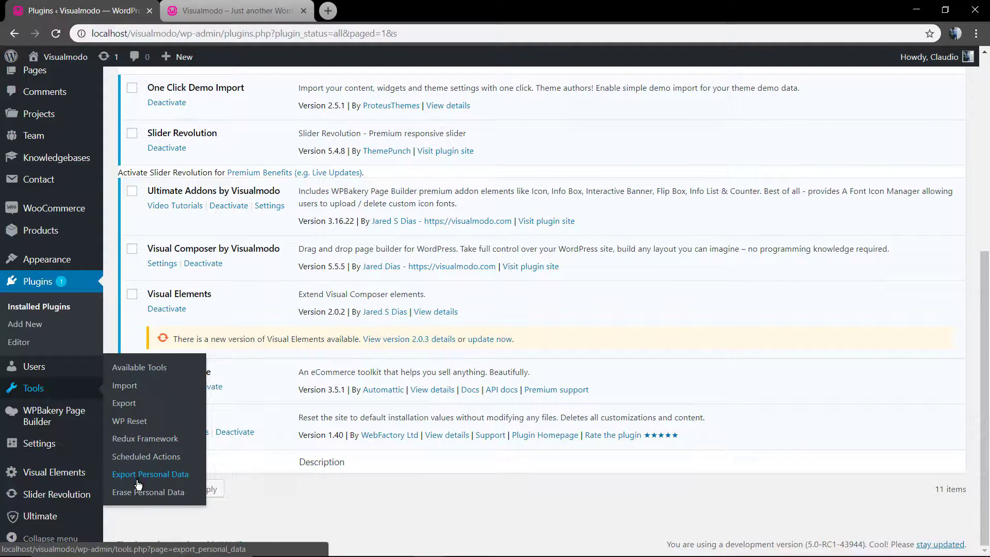
mouse_move(130, 421)
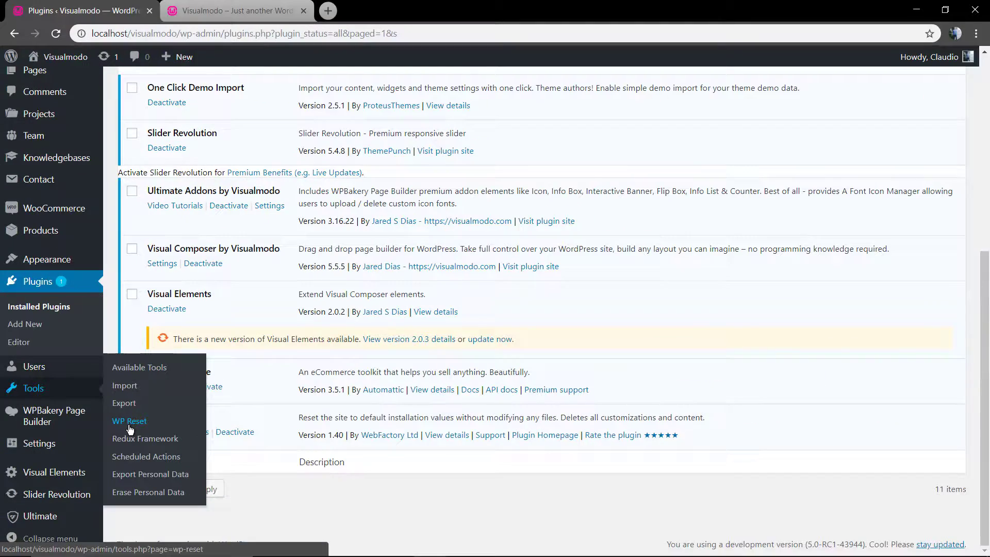
click(129, 421)
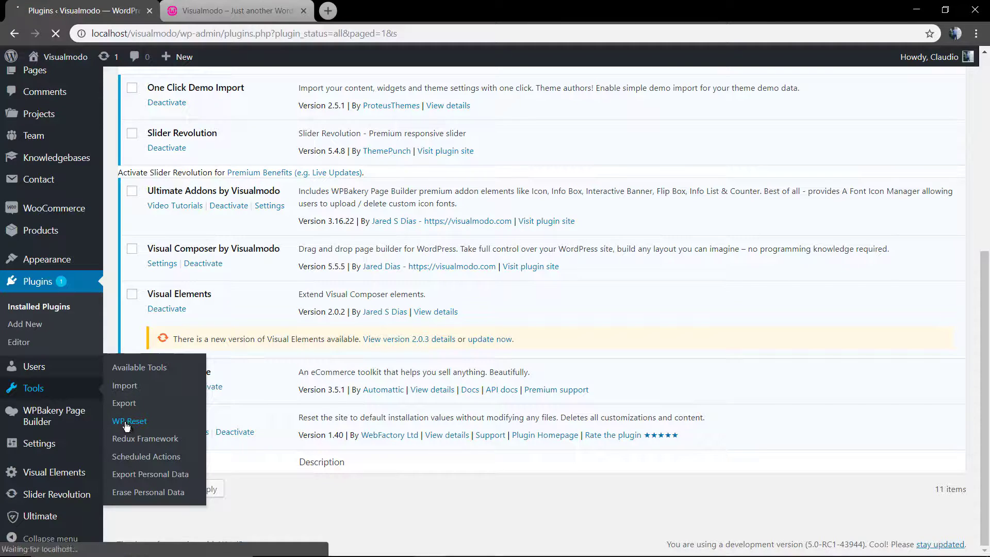
click(129, 421)
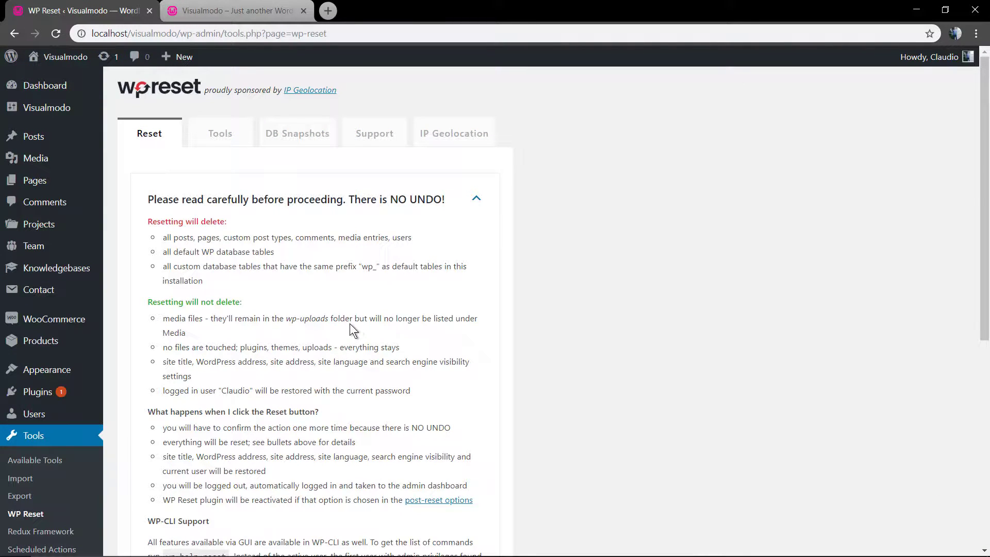
Scroll past the warnings to the Post-reset actions and Reset sections
scroll(down, 3)
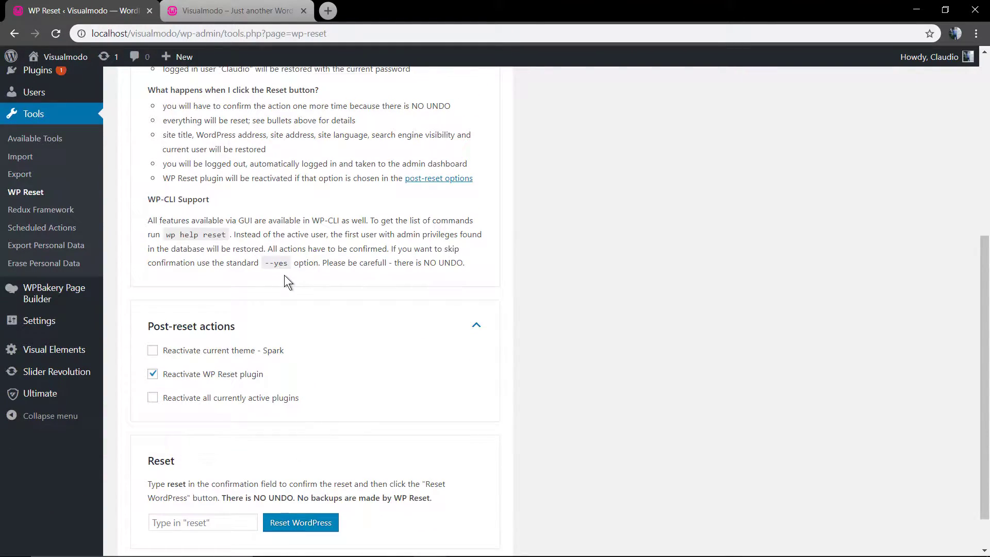
mouse_move(291, 342)
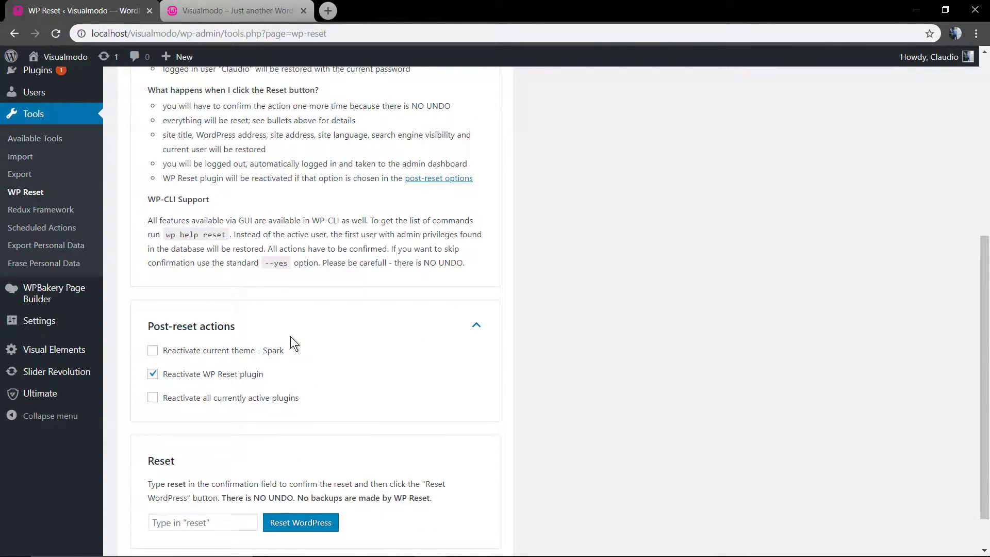
mouse_move(198, 356)
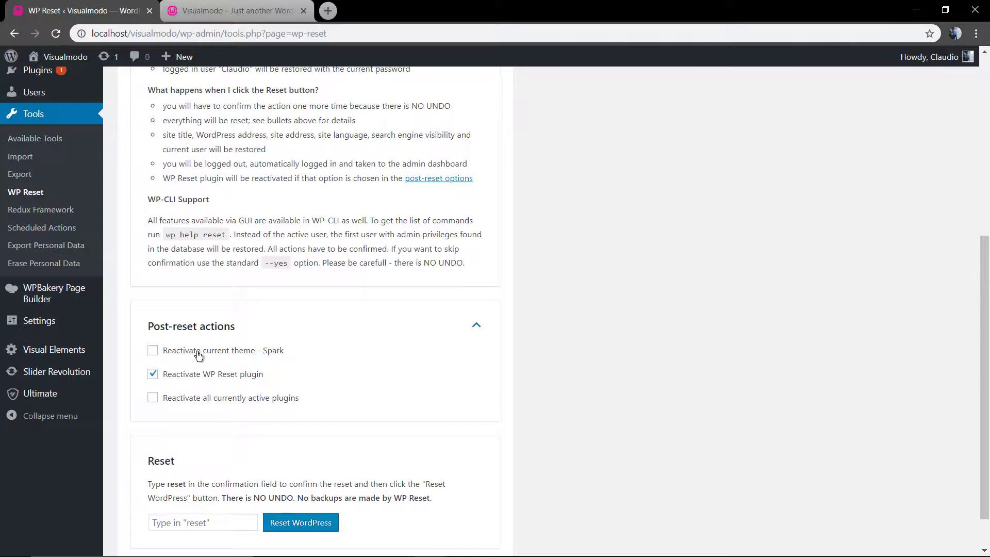
mouse_move(180, 411)
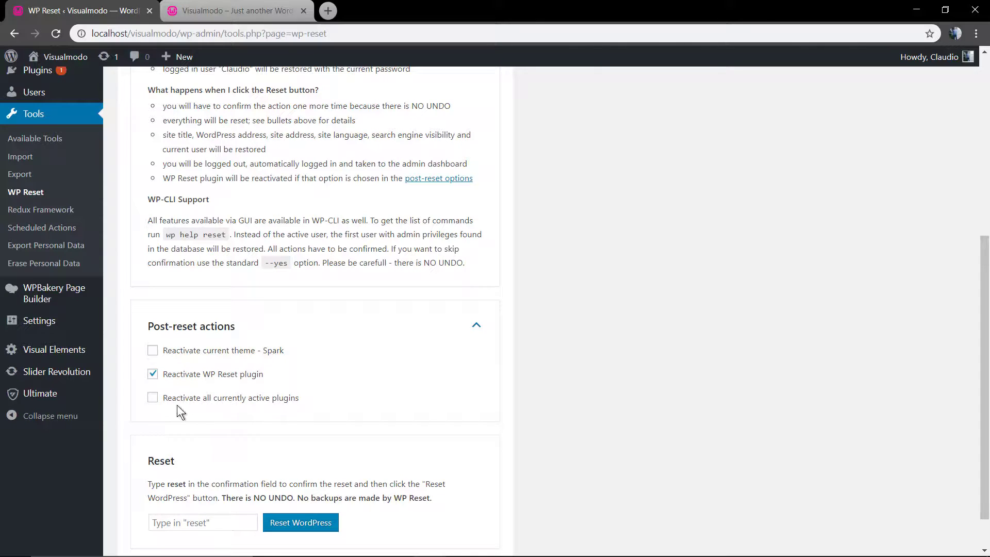
mouse_move(168, 397)
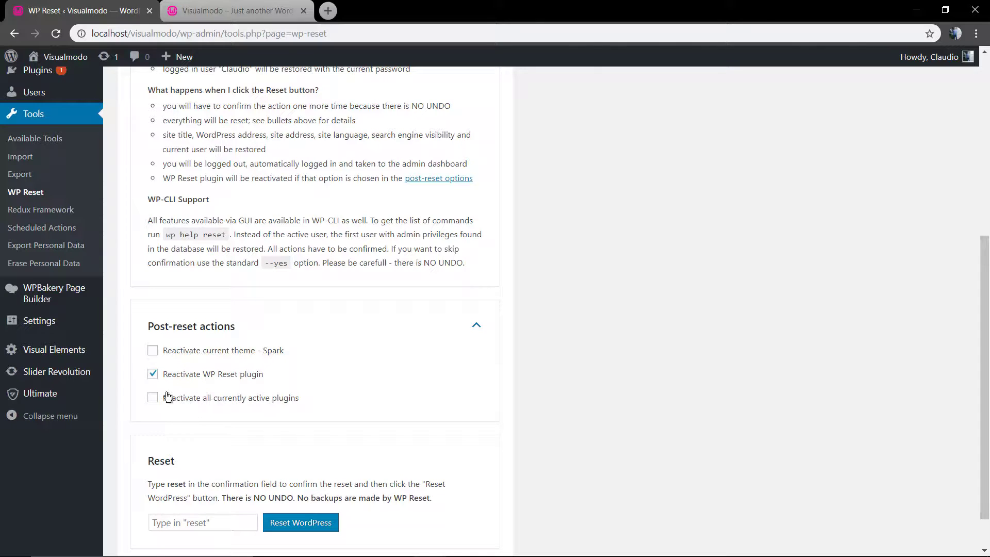
scroll(down, 3)
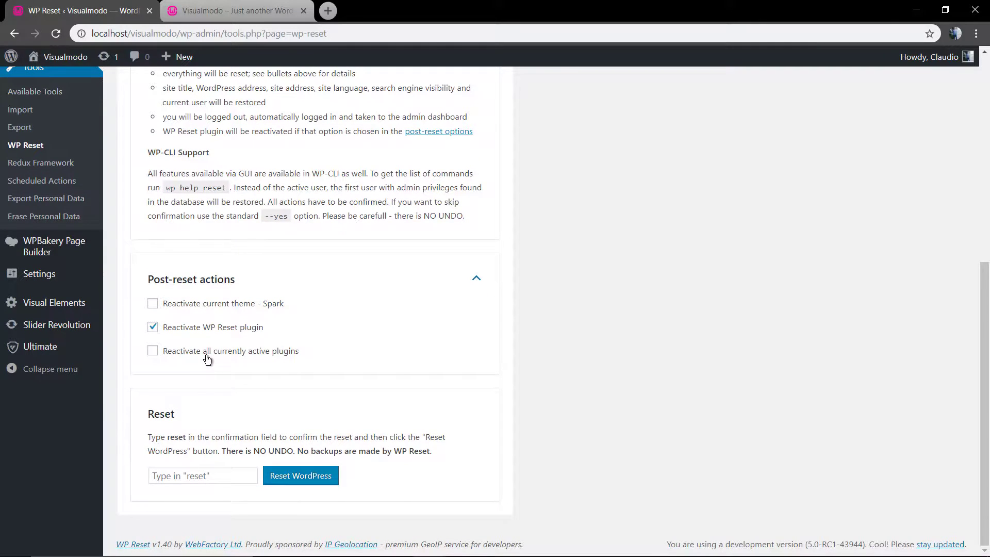
mouse_move(258, 358)
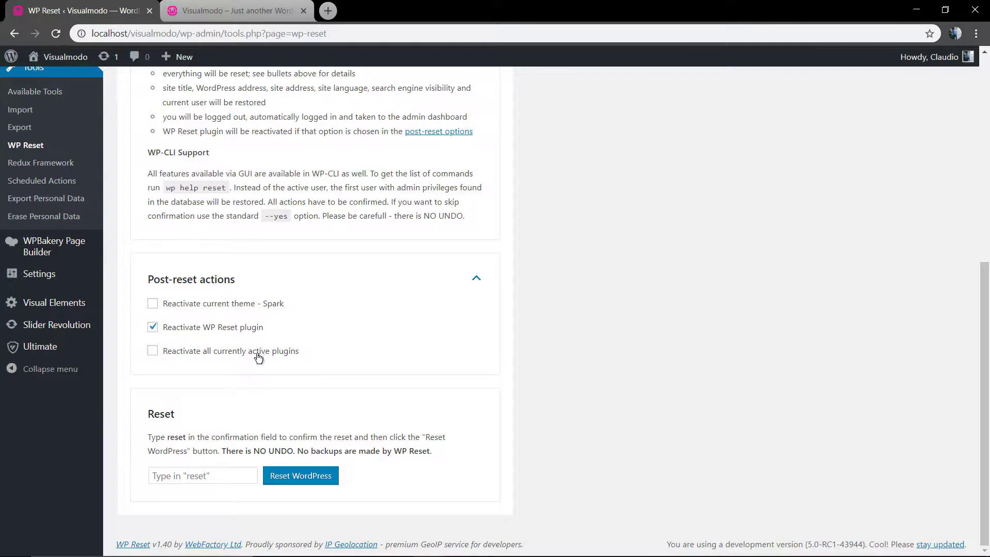
Enter 'reset' in the reset confirmation field
click(202, 475)
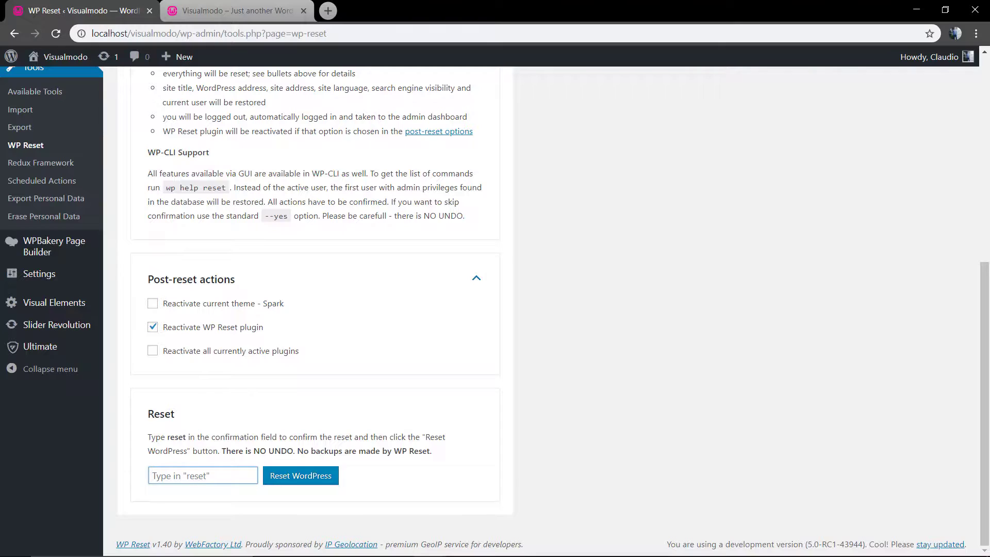
text(res)
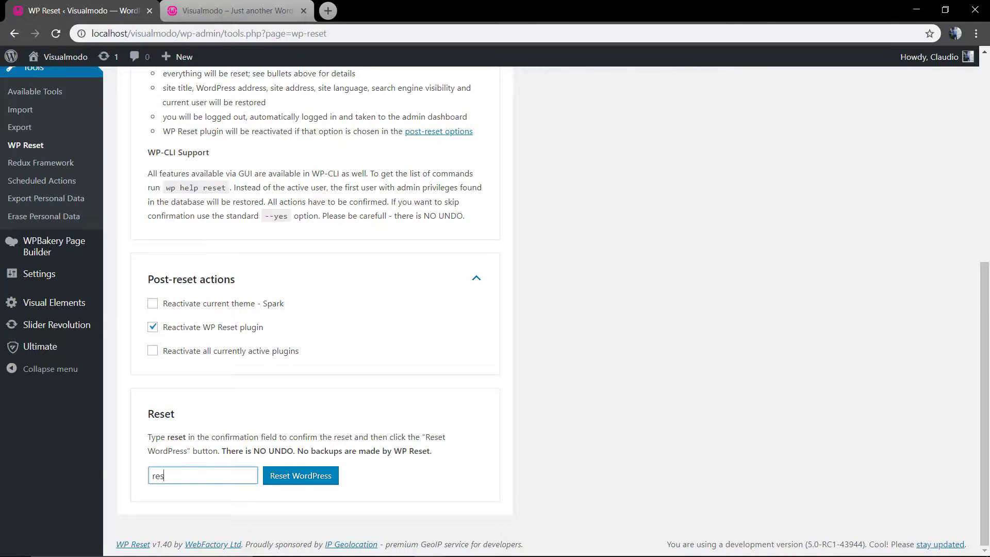
text(t)
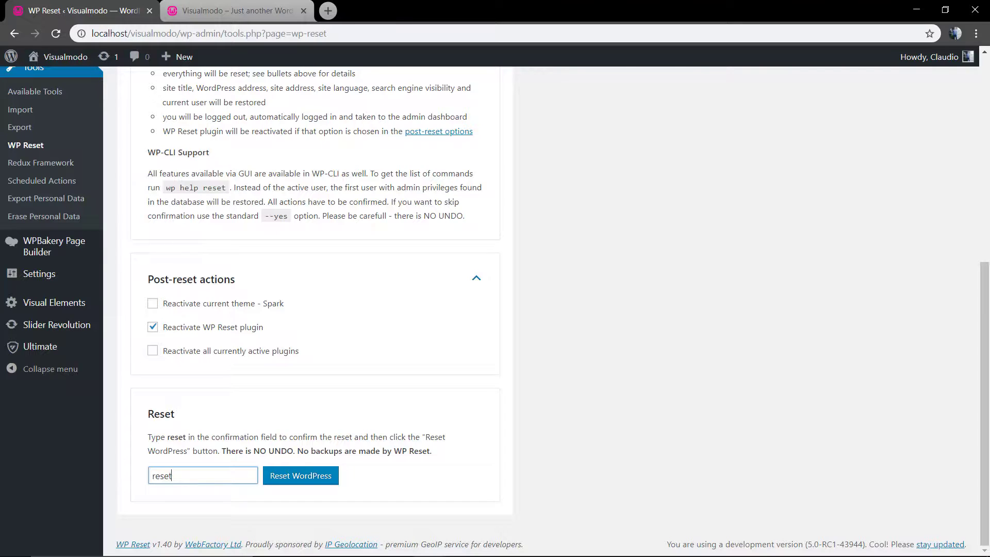
mouse_move(318, 427)
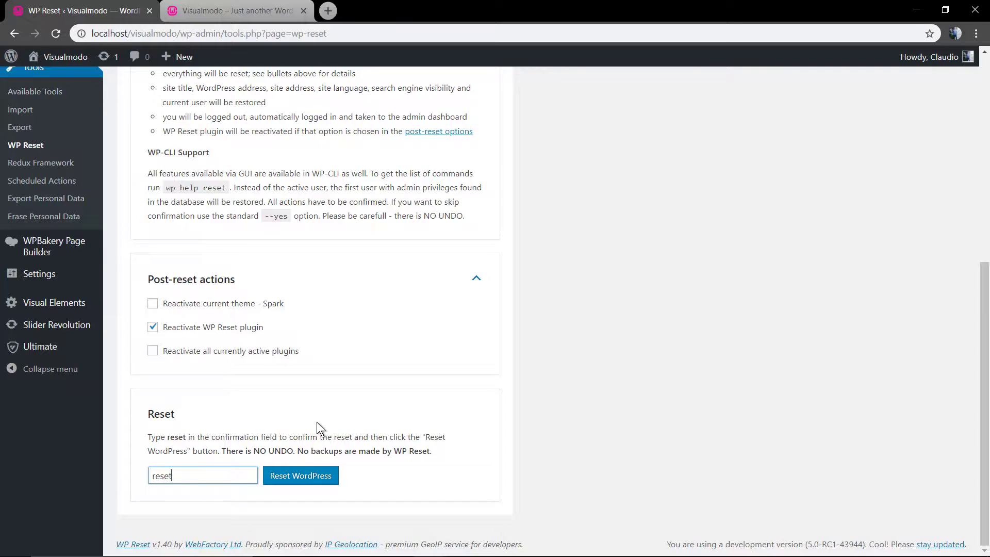
mouse_move(300, 476)
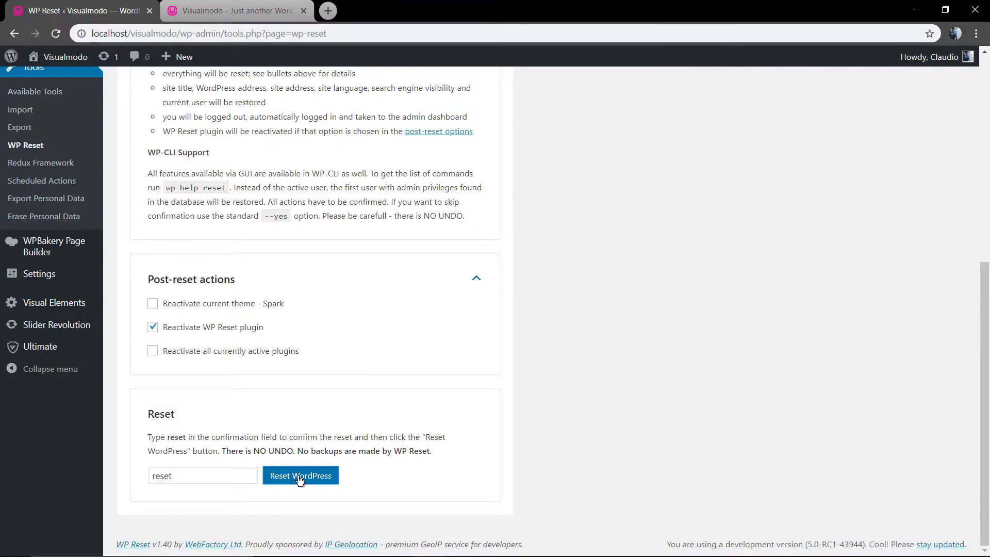
Reset WordPress to defaults and confirm the wipe in the dialog
click(300, 475)
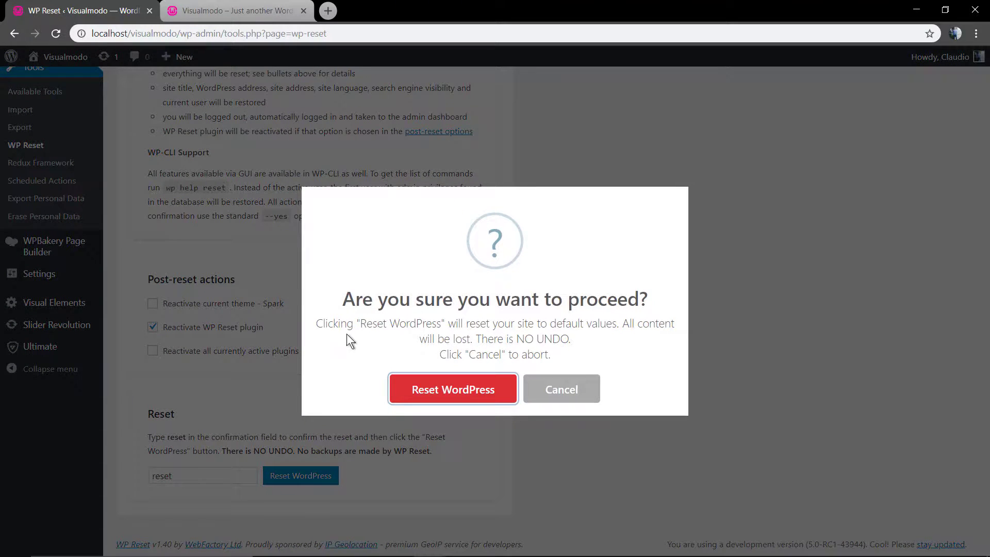
mouse_move(371, 348)
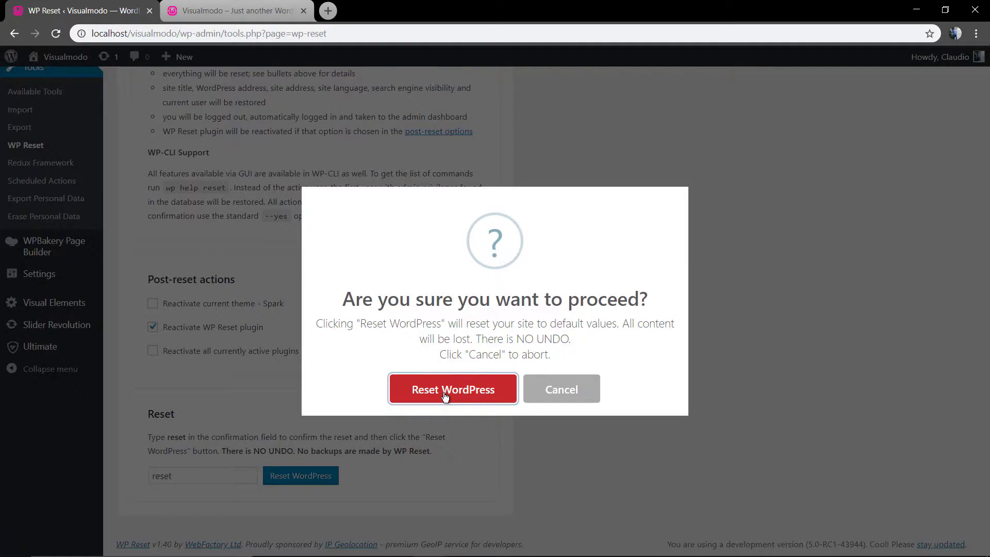
click(453, 389)
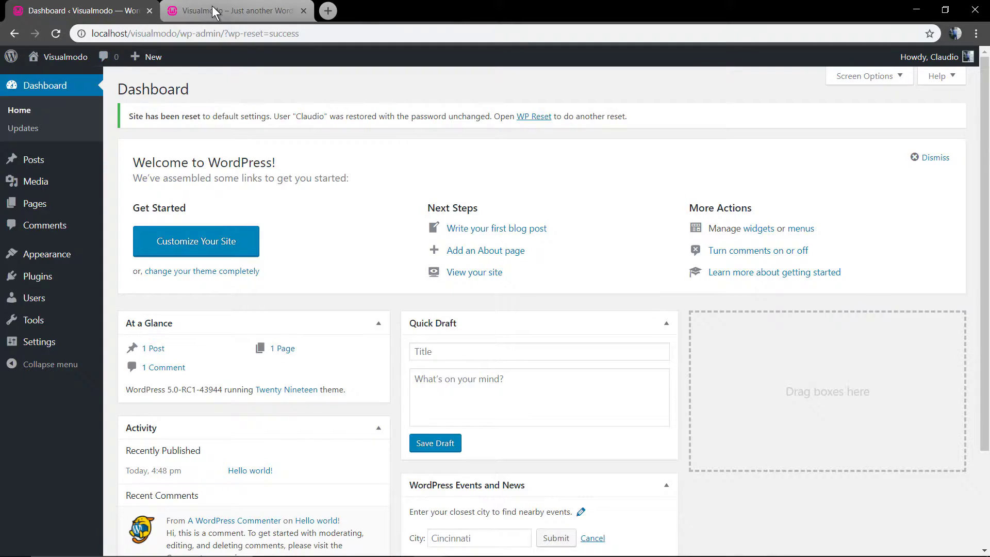
View the live site front end to confirm only the Hello world post remains
click(234, 10)
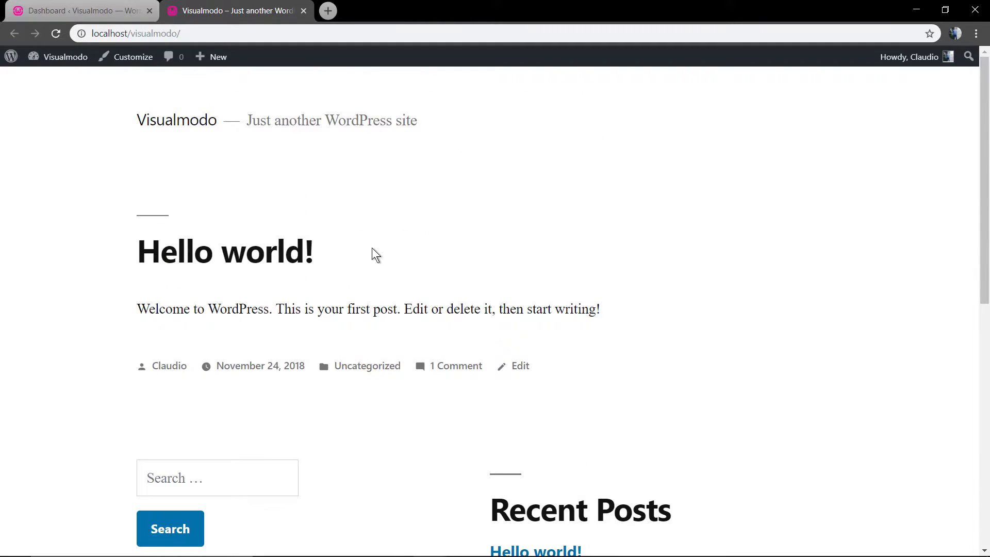
scroll(down, 3)
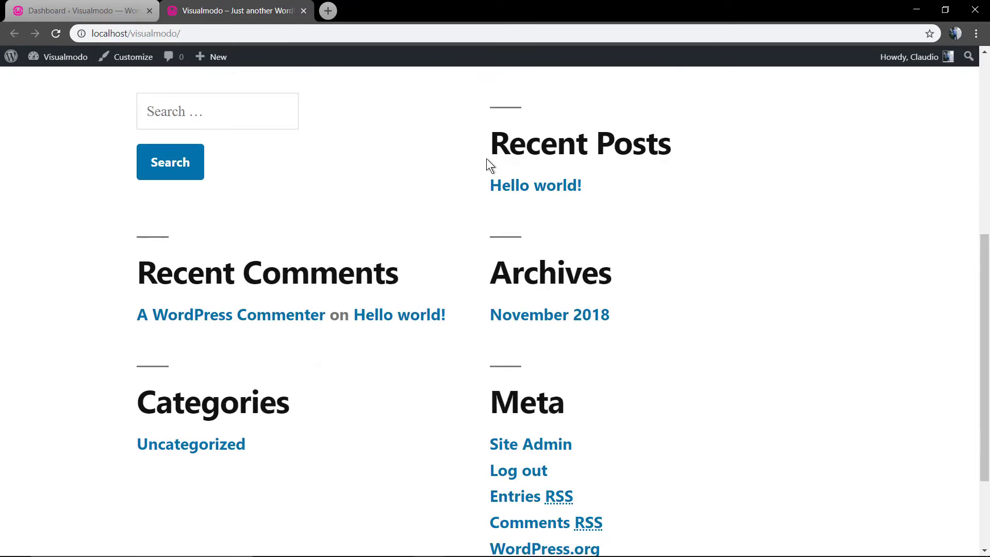
scroll(up, 3)
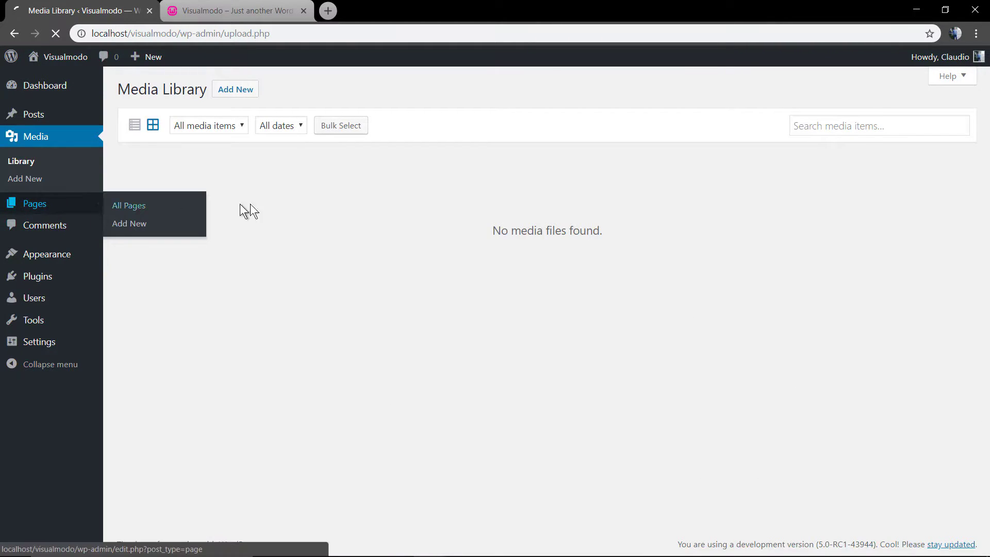
Check All Pages, Comments and Posts lists for only the default items
click(128, 205)
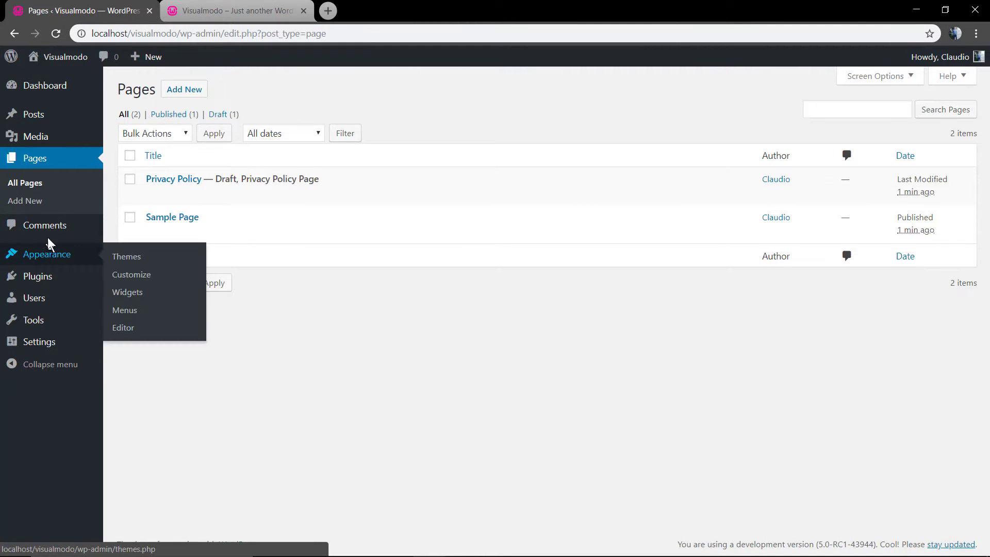
click(44, 224)
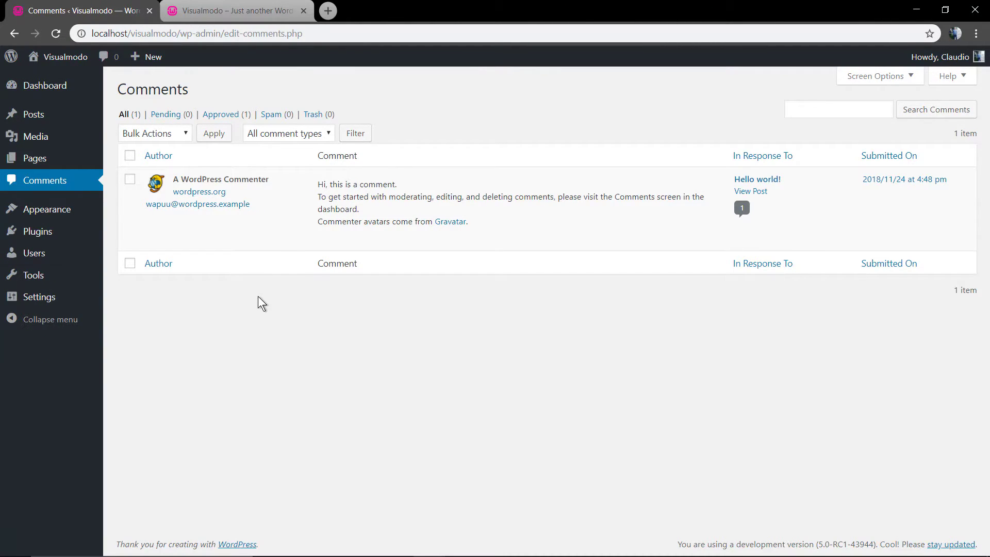
mouse_move(109, 214)
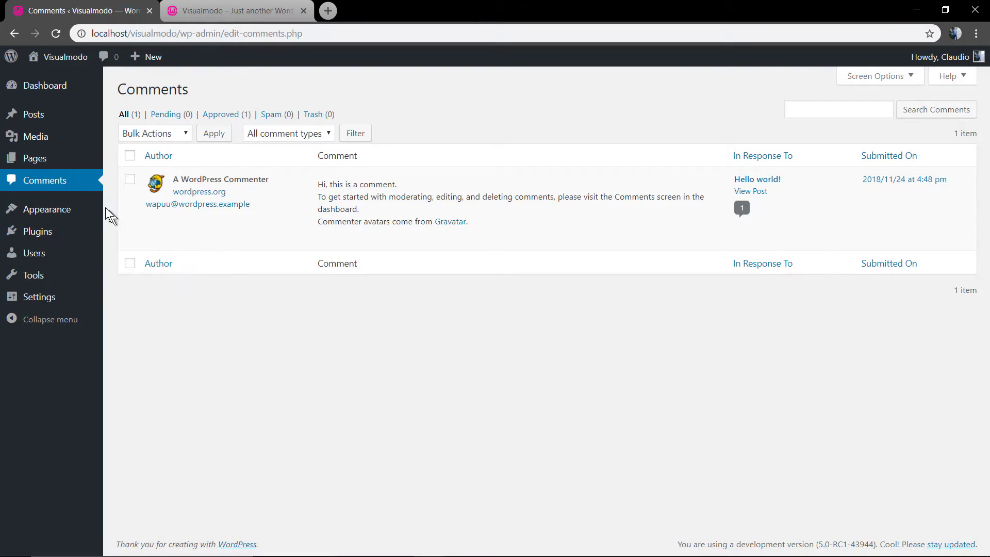
click(30, 114)
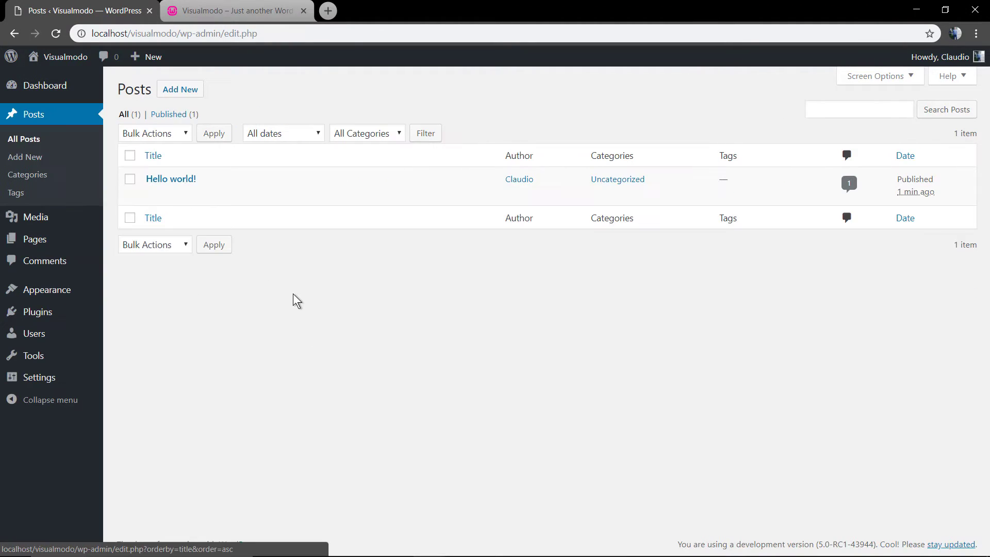